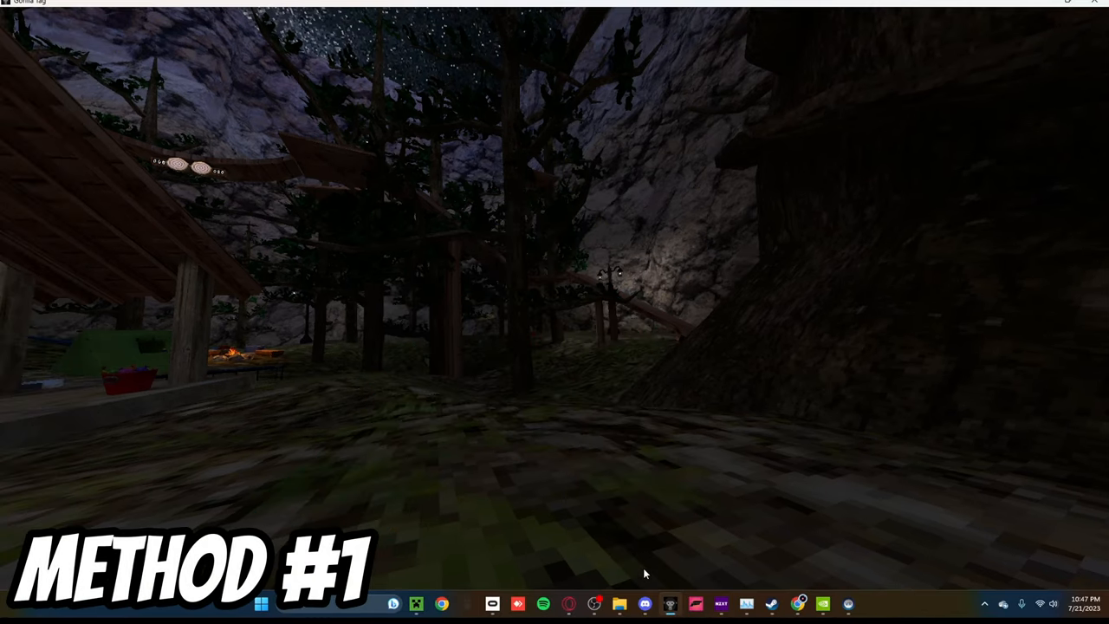
Step: In the Oculus app, keep the Quest 2 at 72Hz and switch off automatic render resolution
left_click(493, 603)
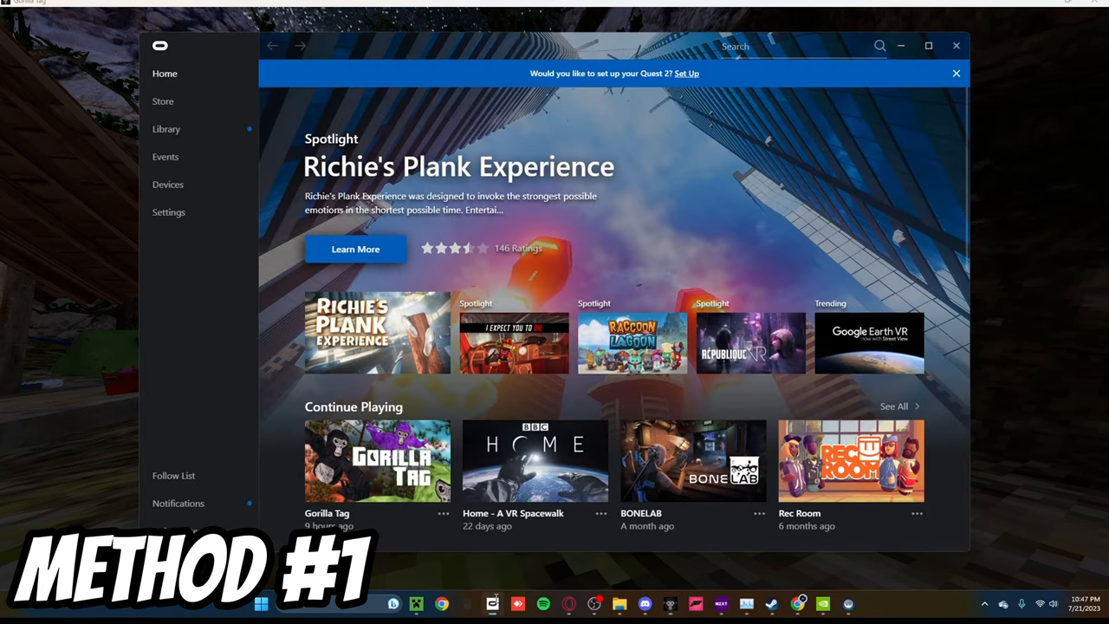
left_click(168, 184)
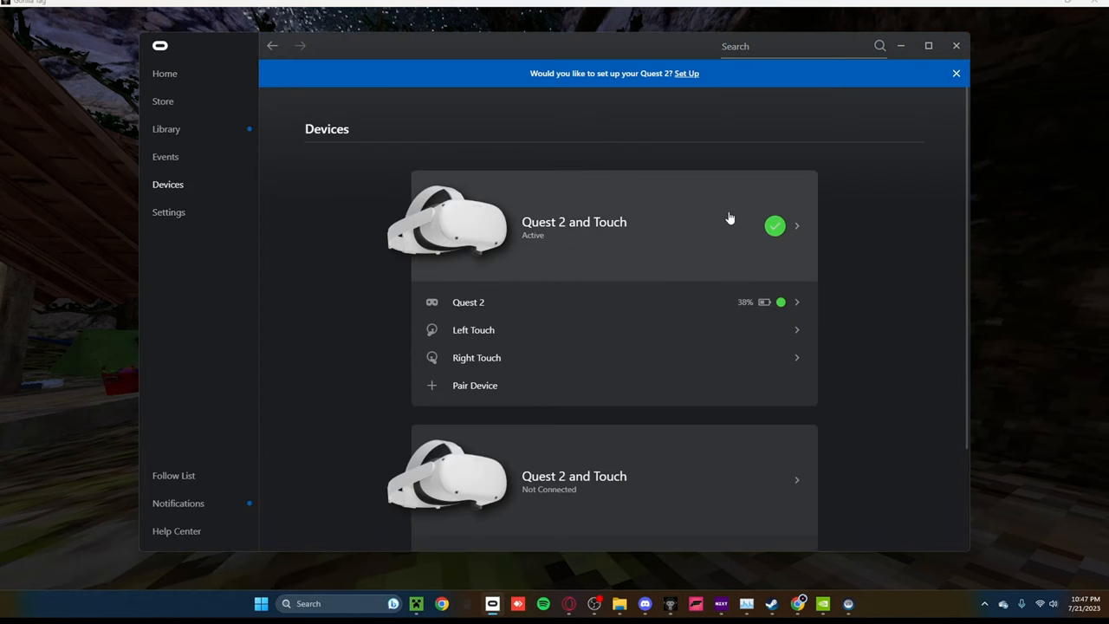
left_click(775, 225)
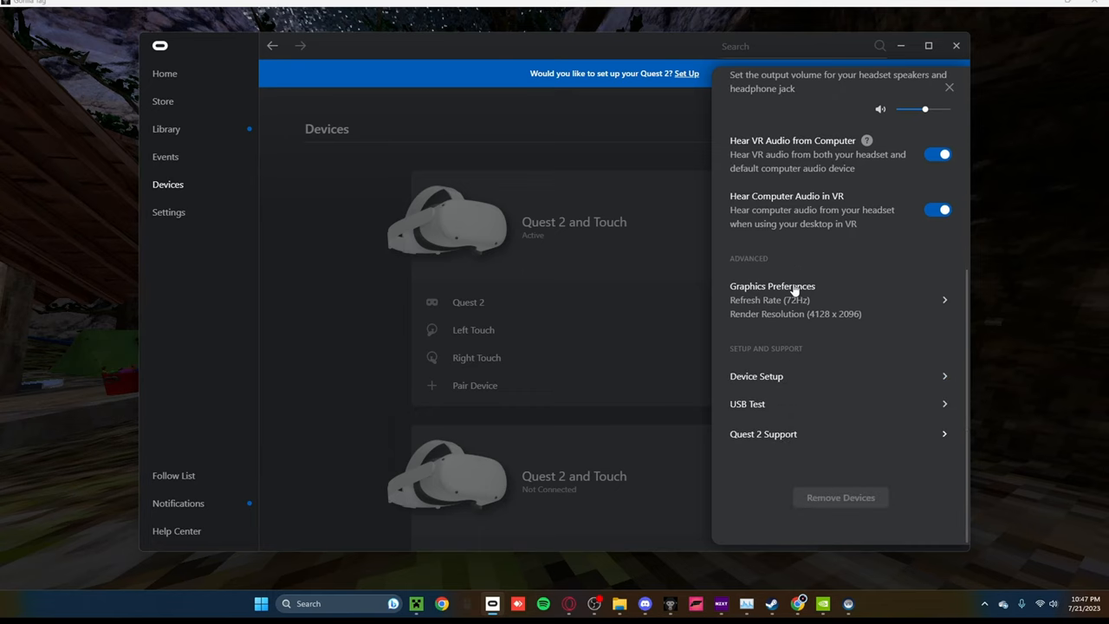
left_click(773, 298)
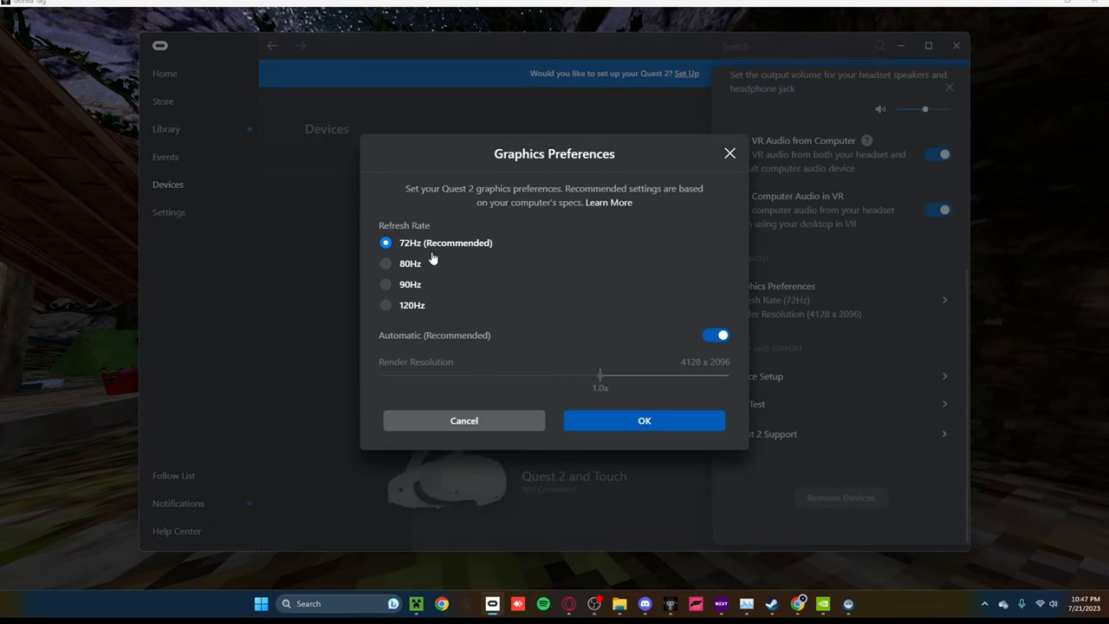
left_click(717, 334)
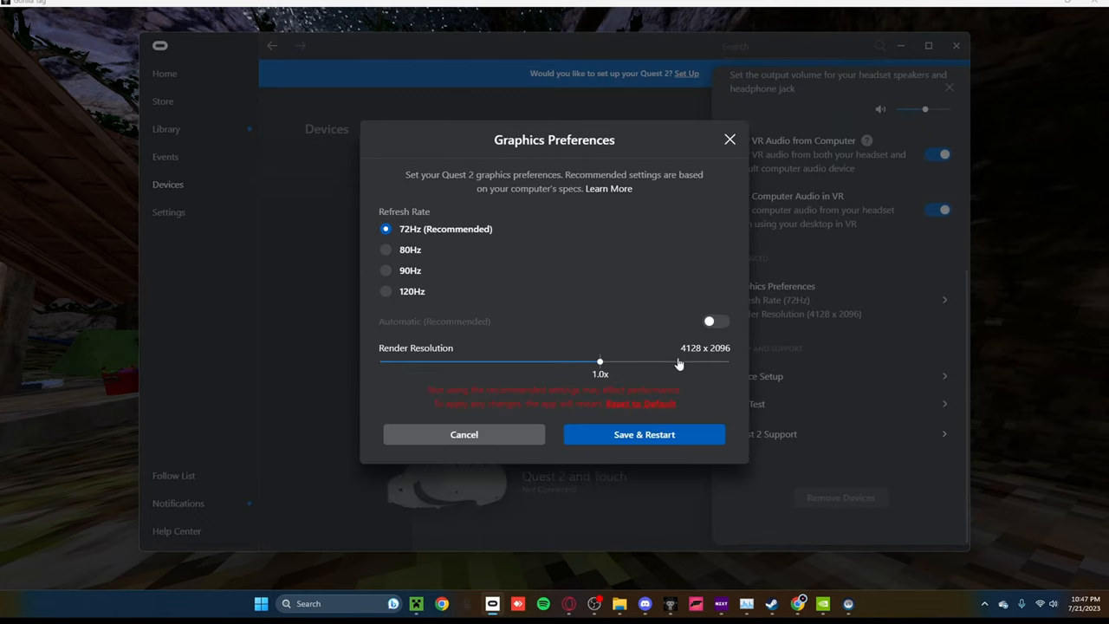
mouse_move(708, 364)
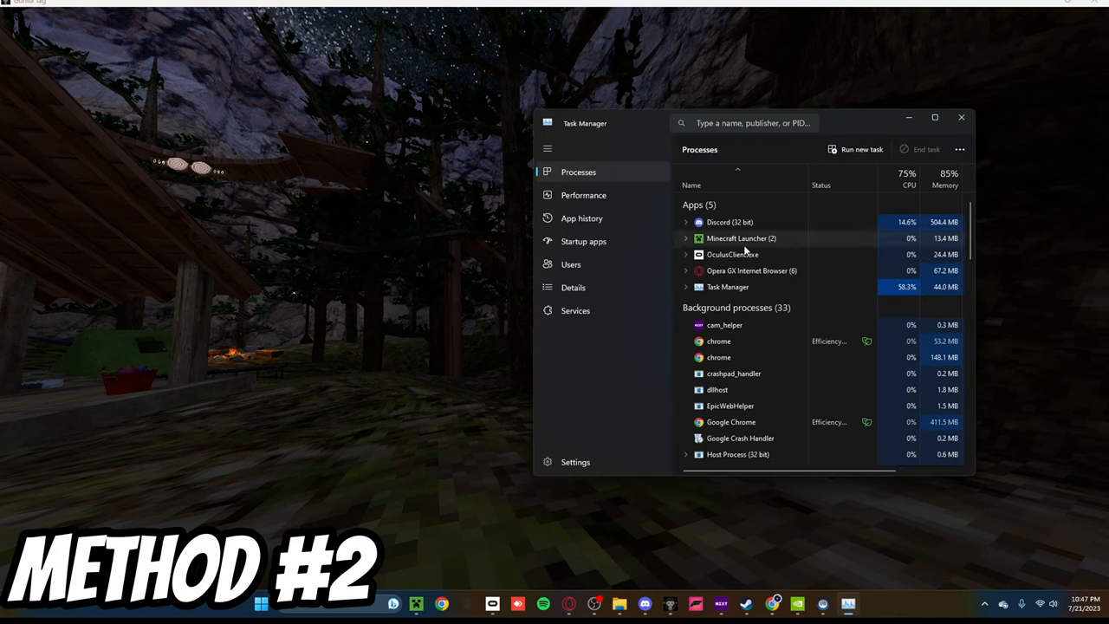
Step: Locate OVRServer_x64 in Task Manager and jump to it in the Details list
scroll("down", 3)
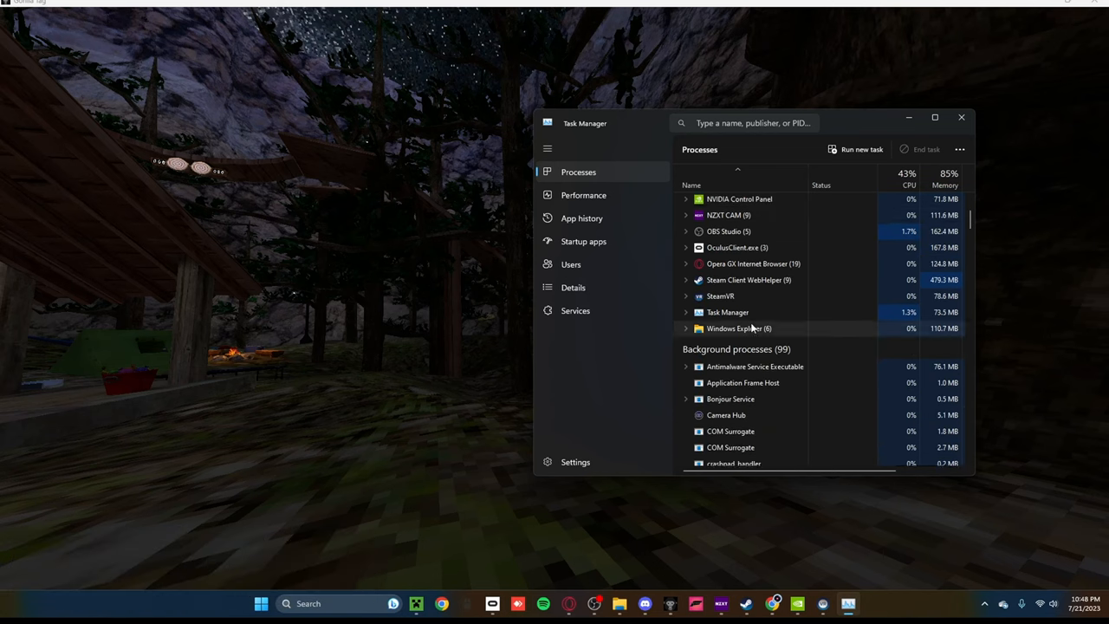
scroll("down", 3)
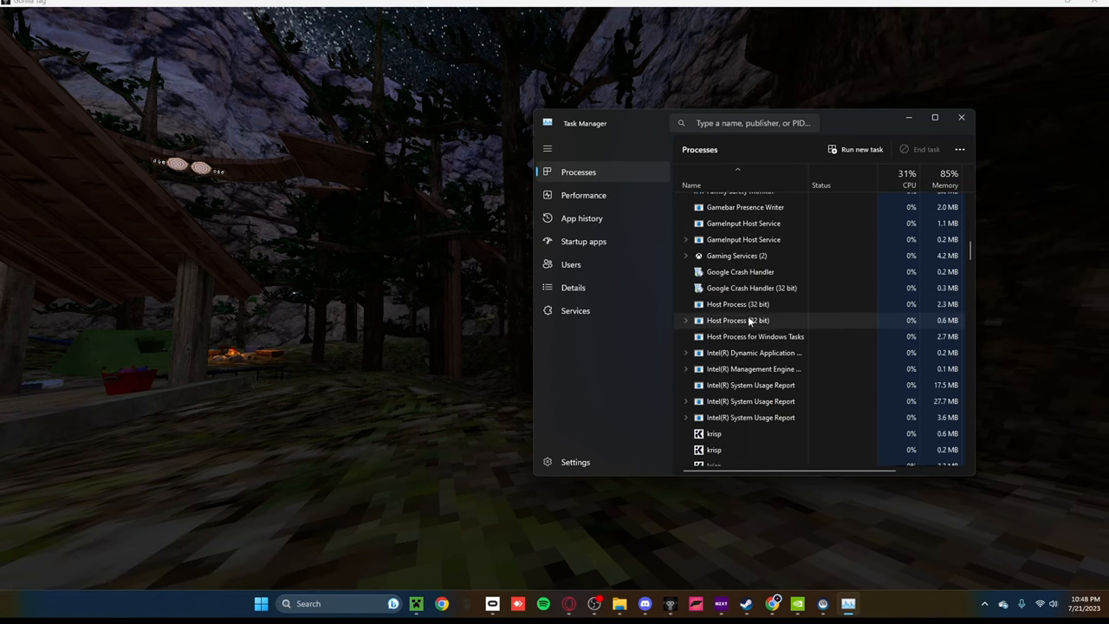
scroll("down", 3)
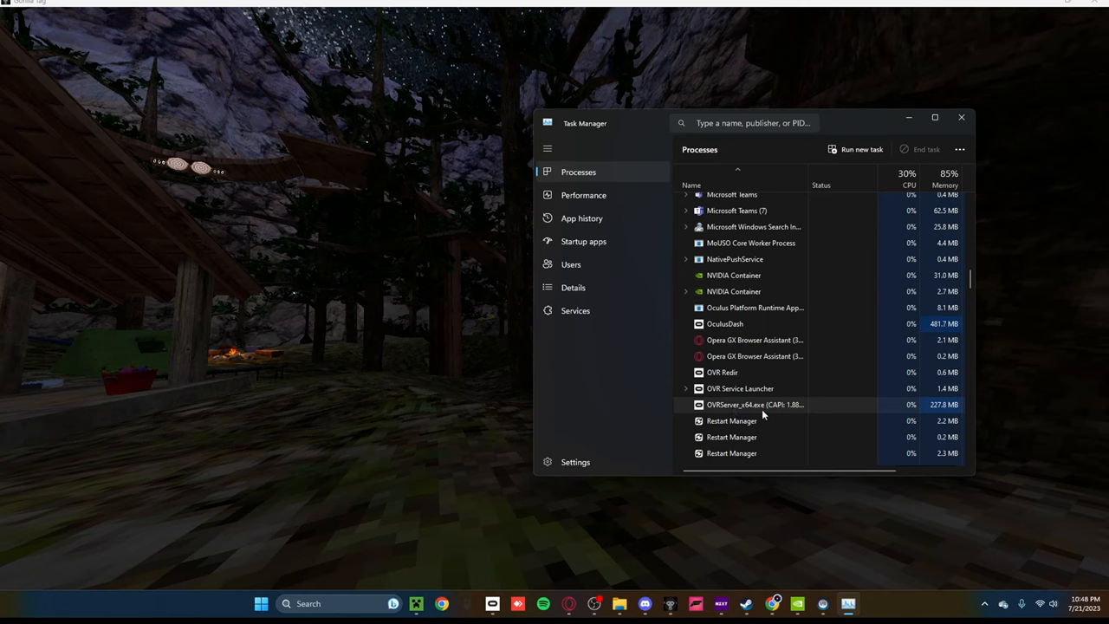
right_click(754, 406)
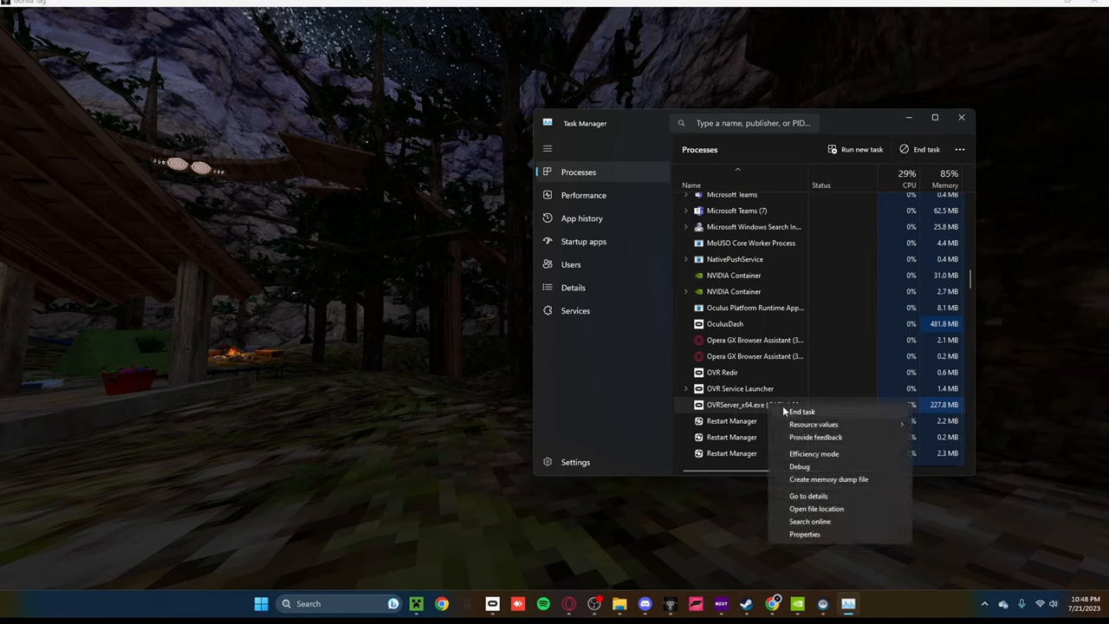
mouse_move(822, 508)
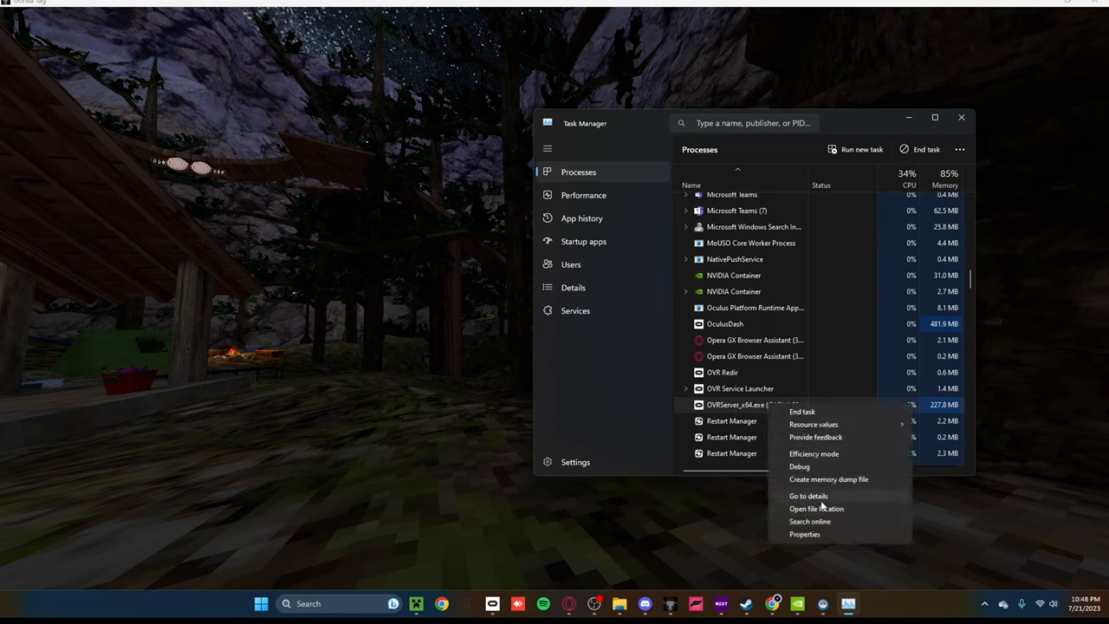
left_click(807, 496)
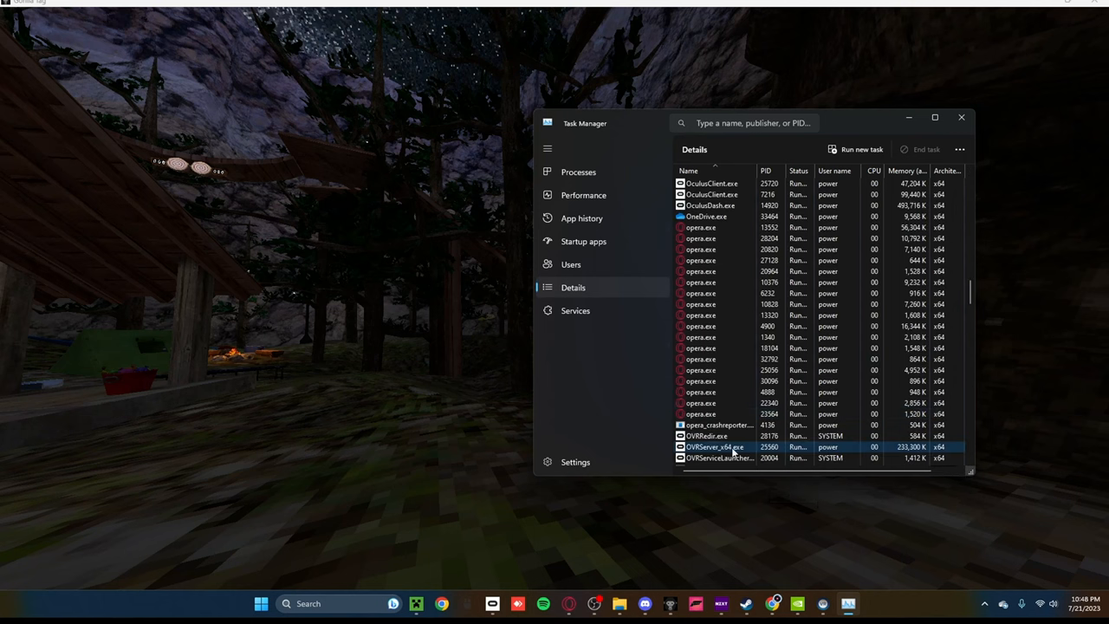
Step: Set OVRServer_x64.exe's priority to Realtime and confirm the warning
right_click(715, 448)
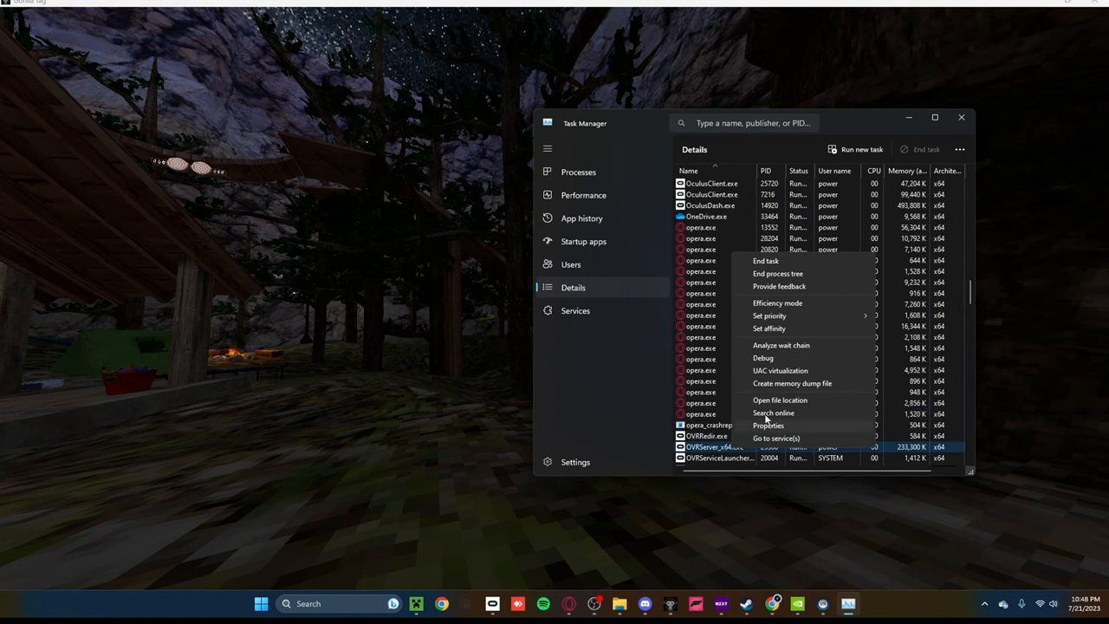
left_click(770, 315)
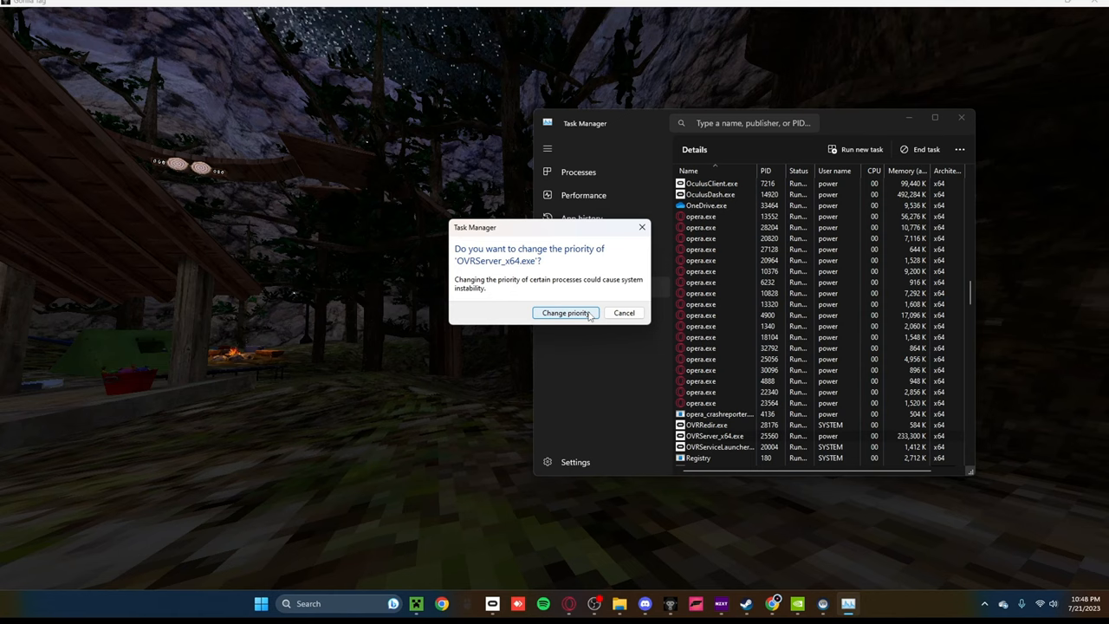
left_click(566, 312)
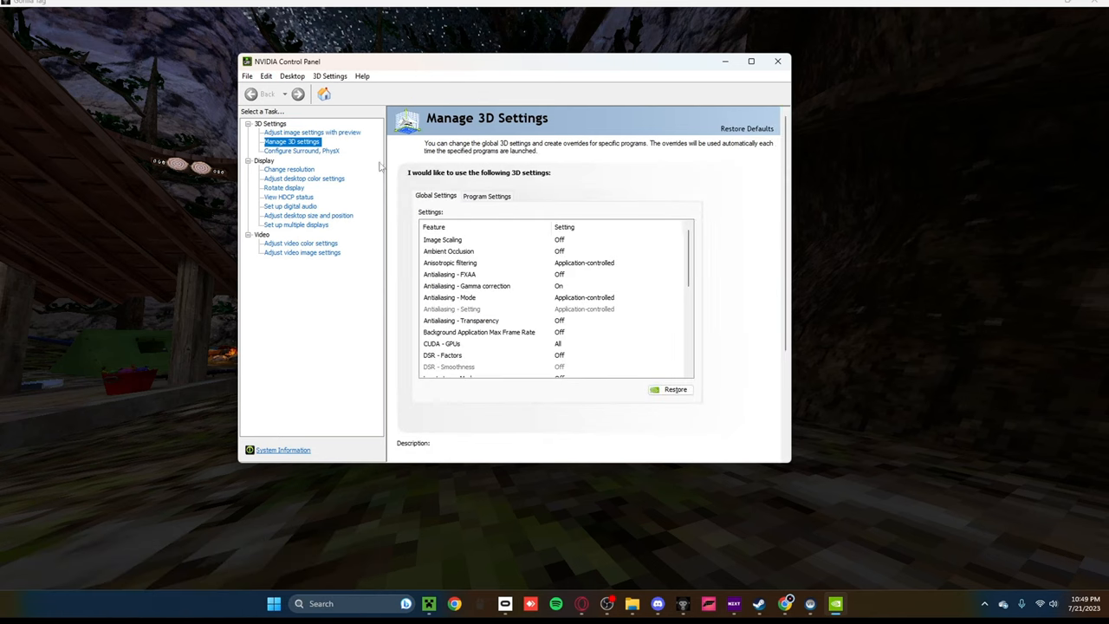
mouse_move(494, 205)
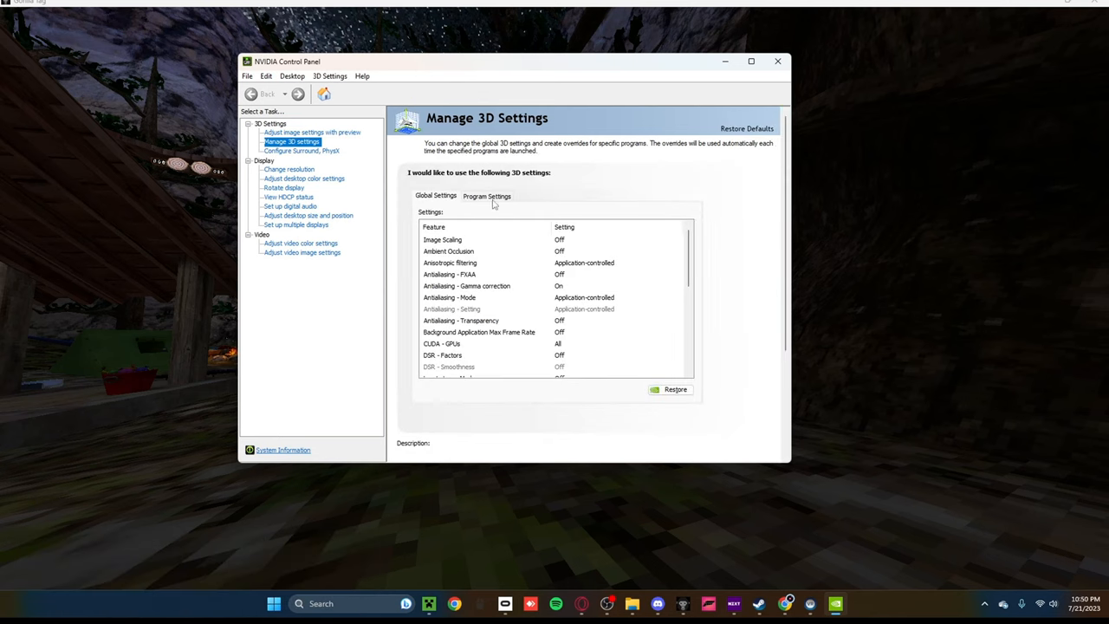
Step: Switch Manage 3D Settings to the Program Settings list for adding a program
left_click(486, 194)
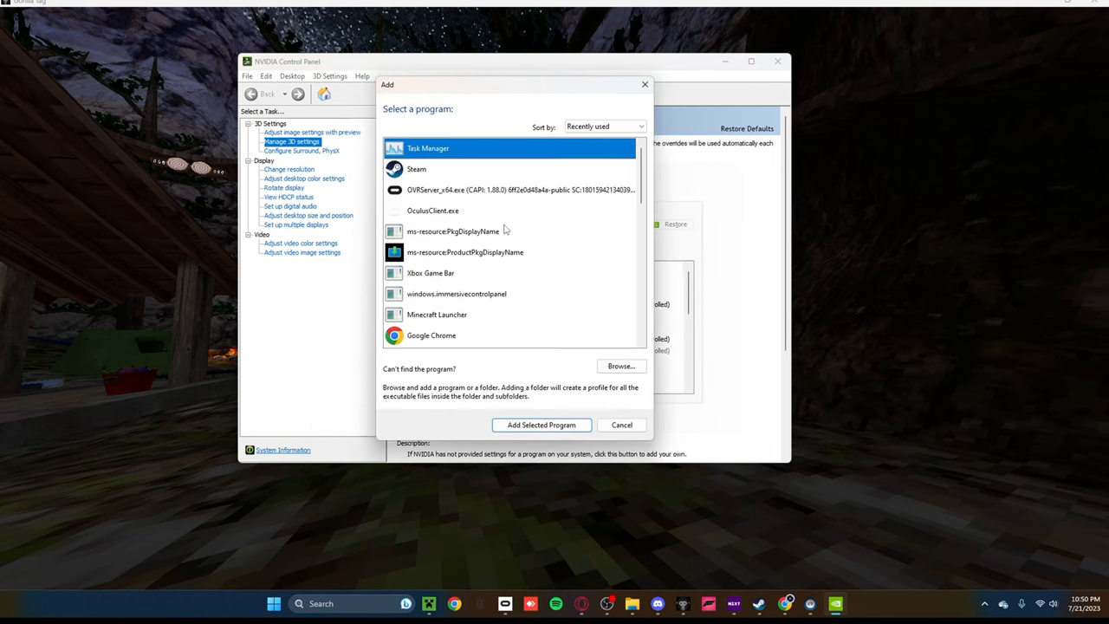
mouse_move(621, 366)
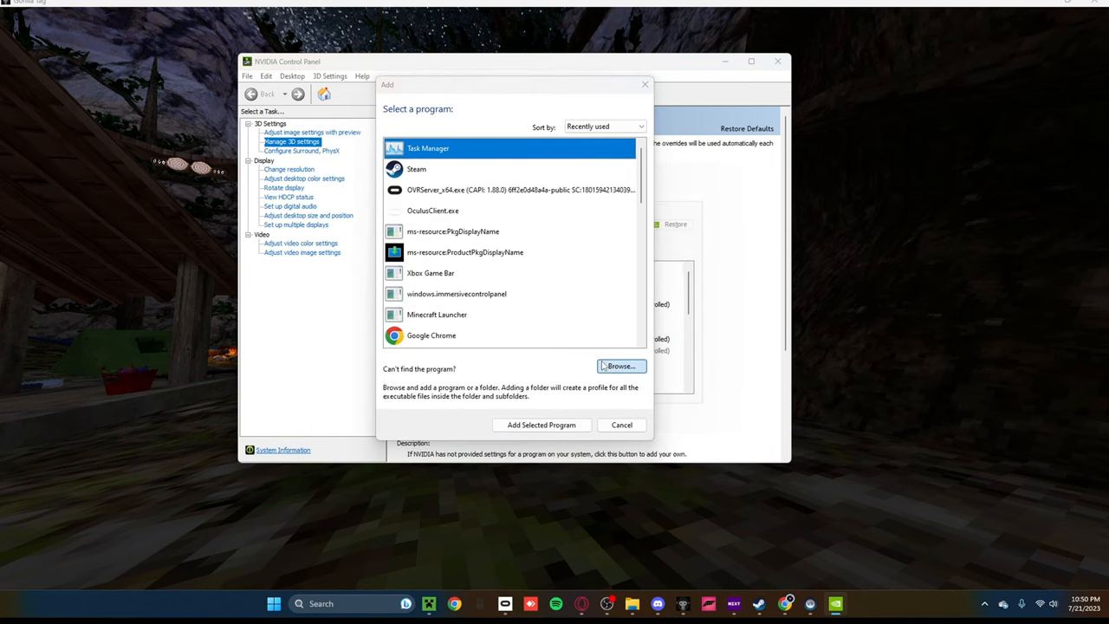
Step: Browse to Program Files (x86)\Steam\steamapps\common\Gorilla Tag and select Gorilla Tag.exe
left_click(620, 366)
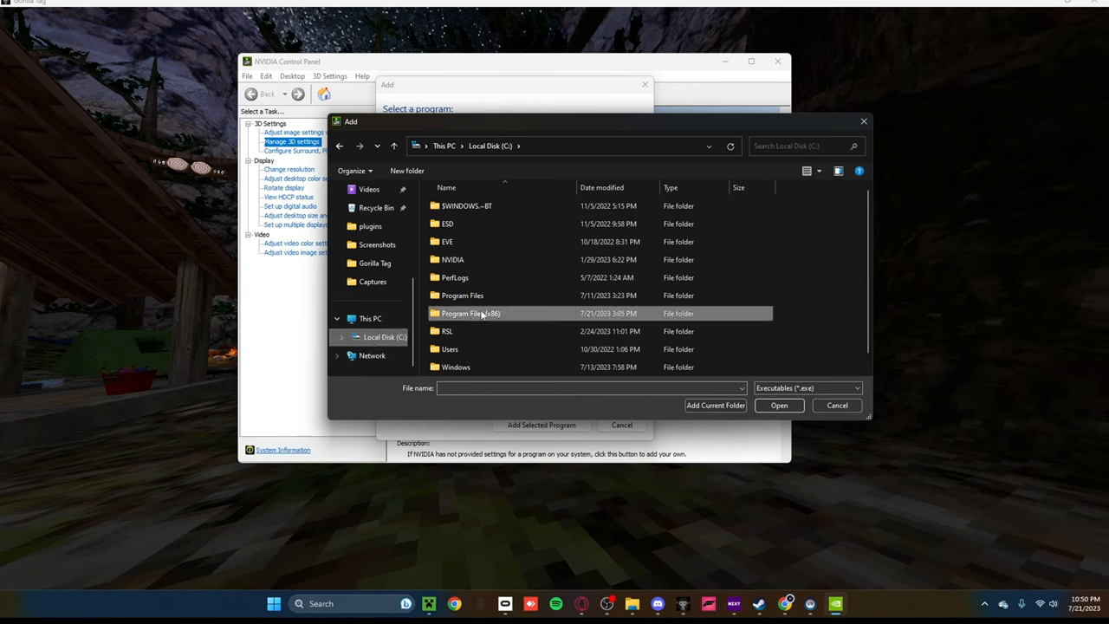
double_click(472, 312)
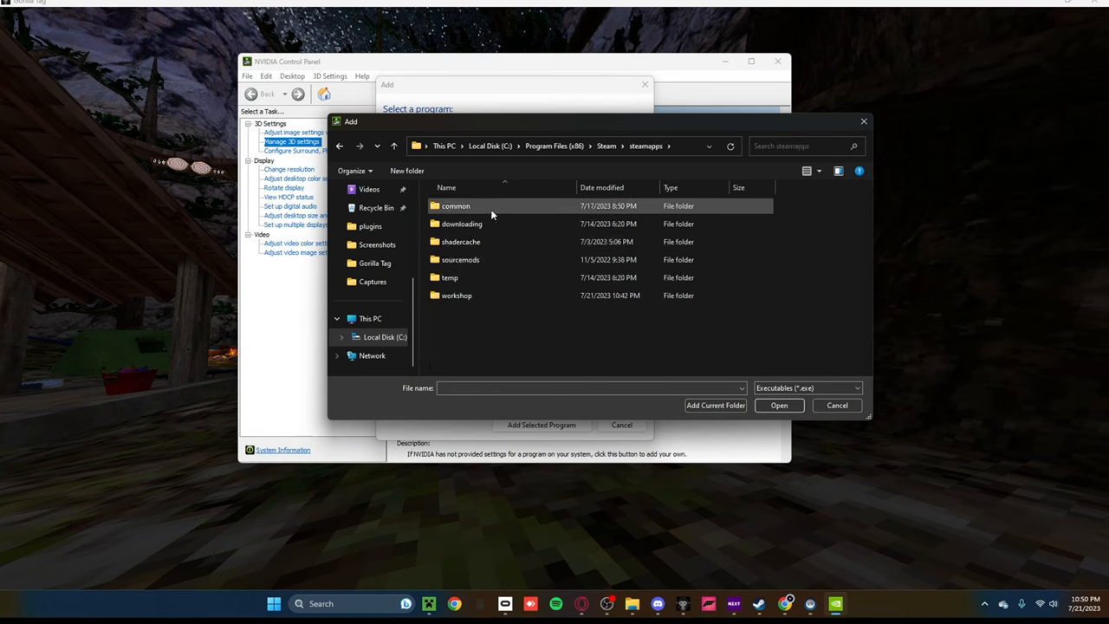
double_click(454, 204)
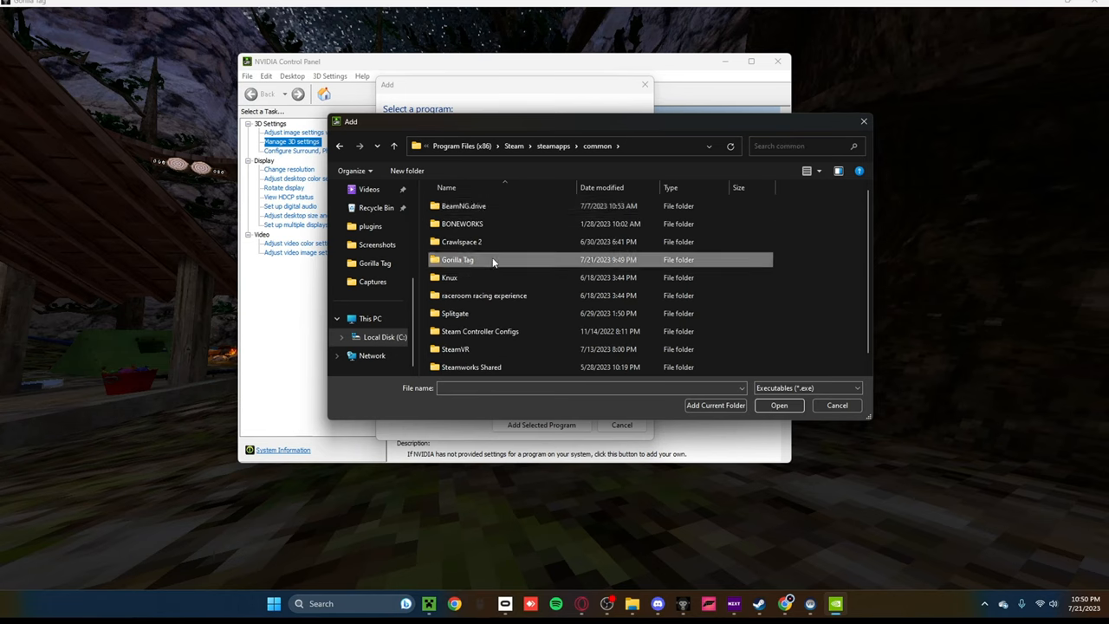
double_click(457, 260)
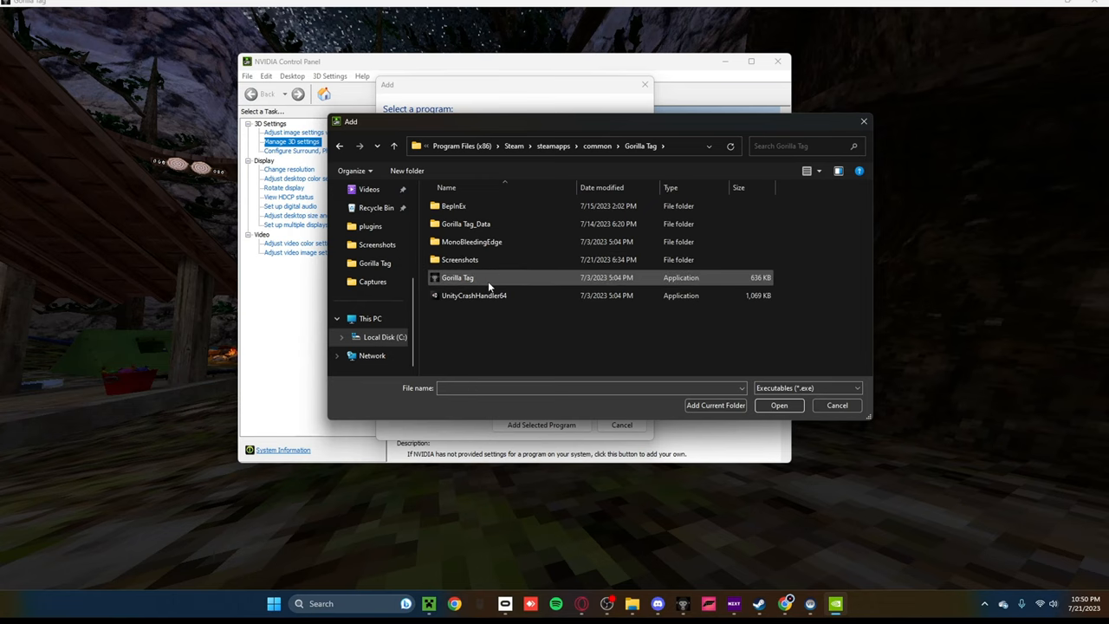
left_click(458, 277)
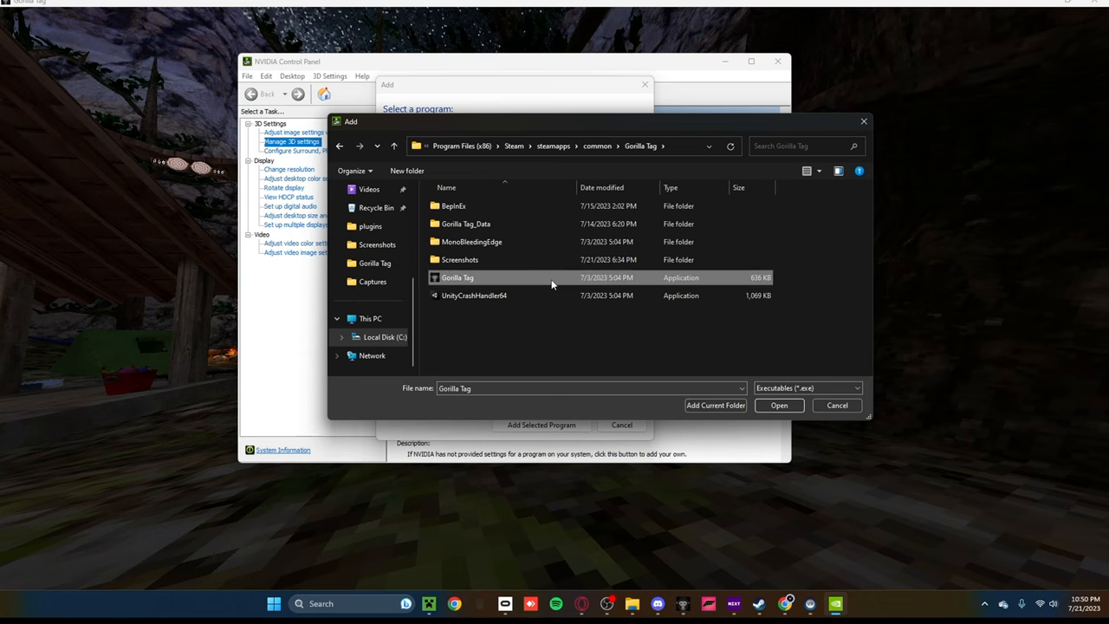
Step: Add Gorilla Tag as a custom program and show its Max Frame Rate choices at 60 FPS
left_click(777, 405)
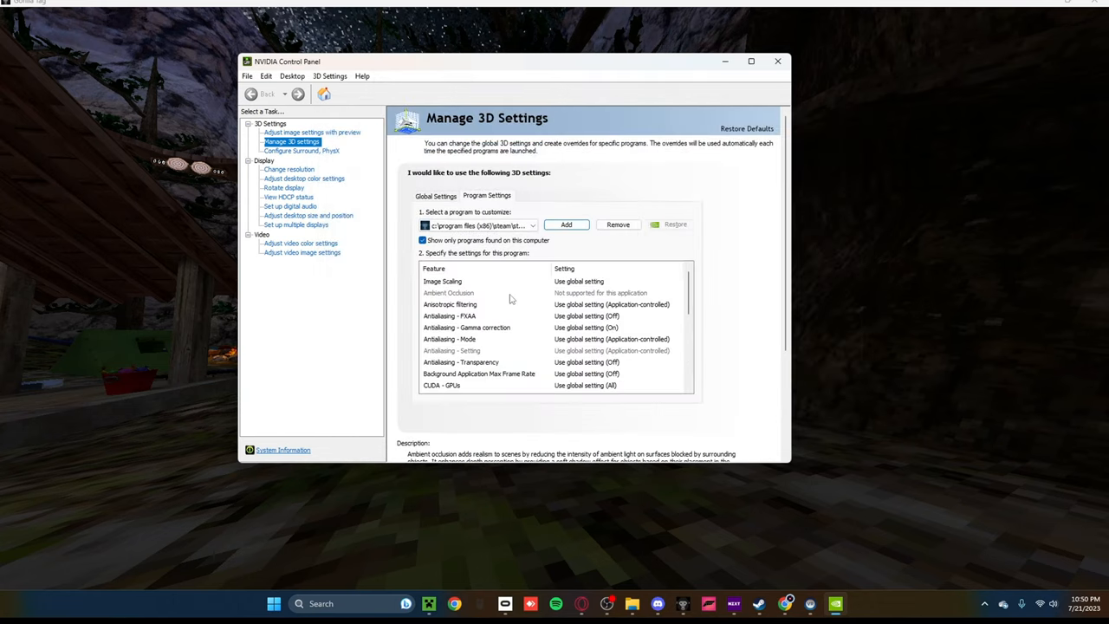
scroll("down", 3)
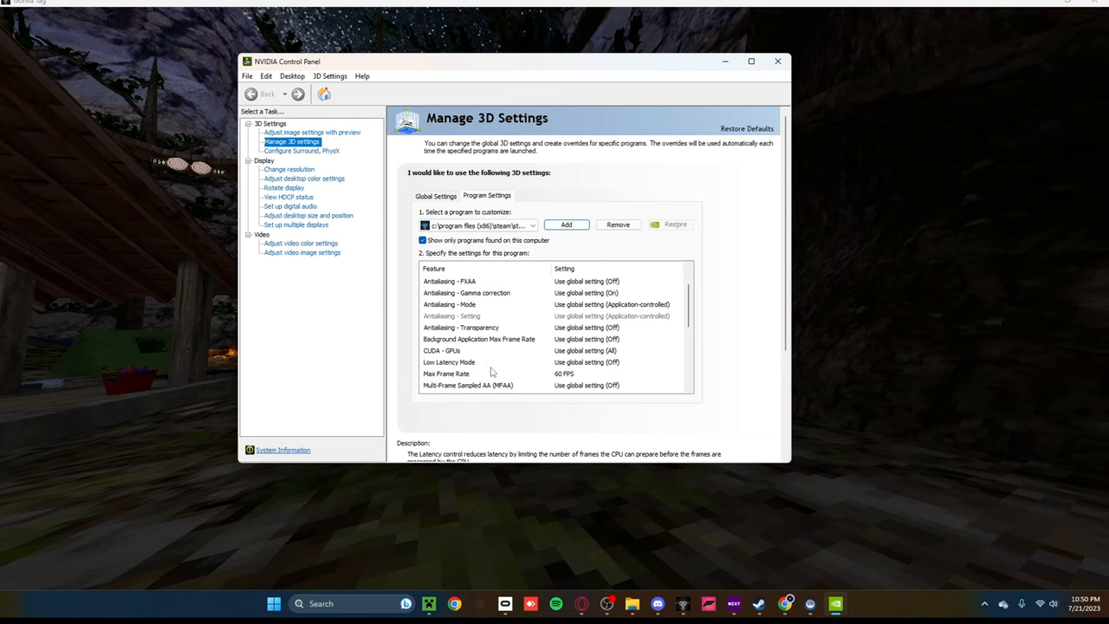
mouse_move(572, 371)
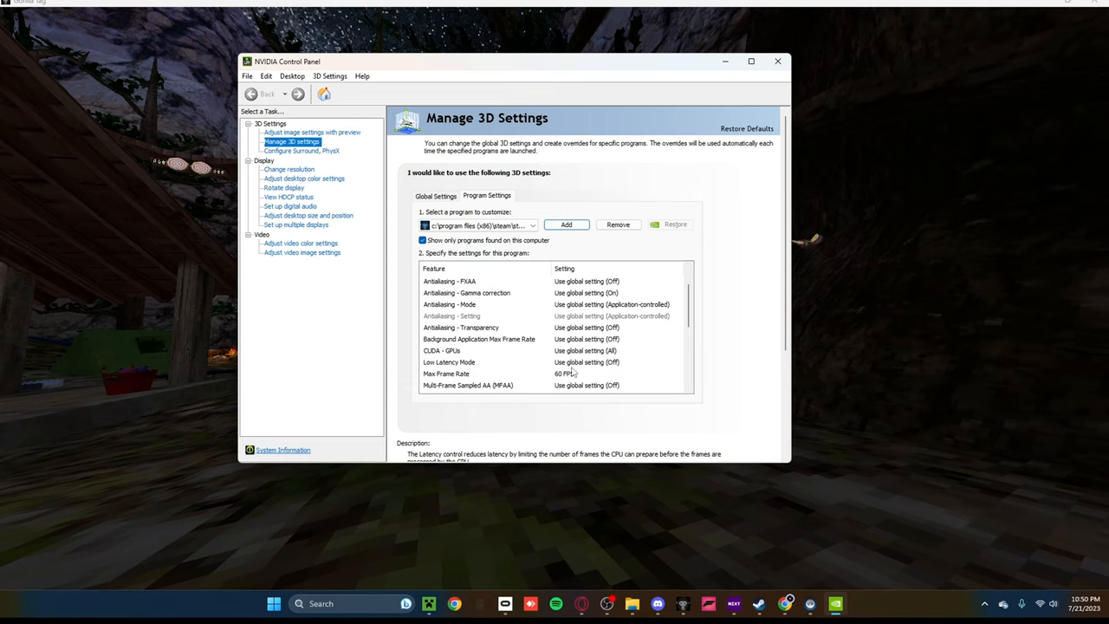
left_click(564, 374)
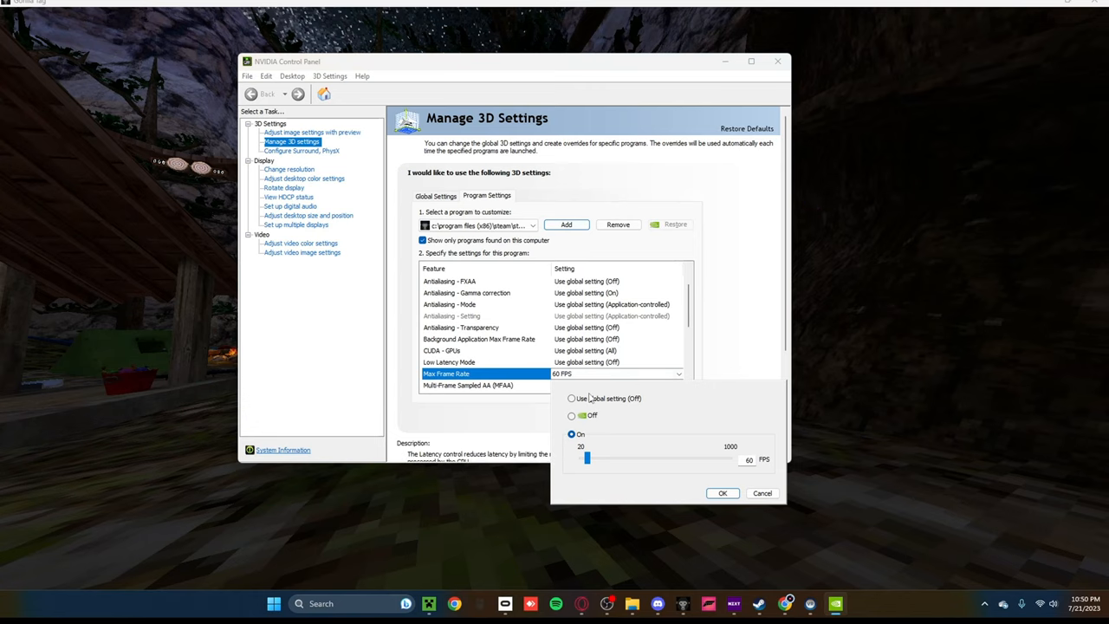
mouse_move(593, 449)
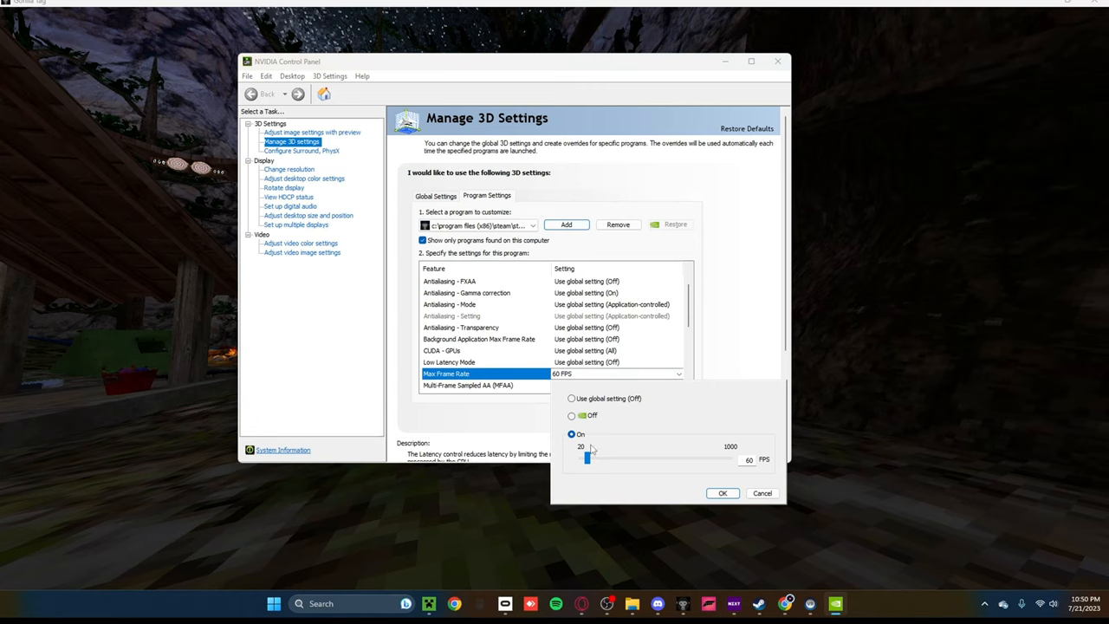